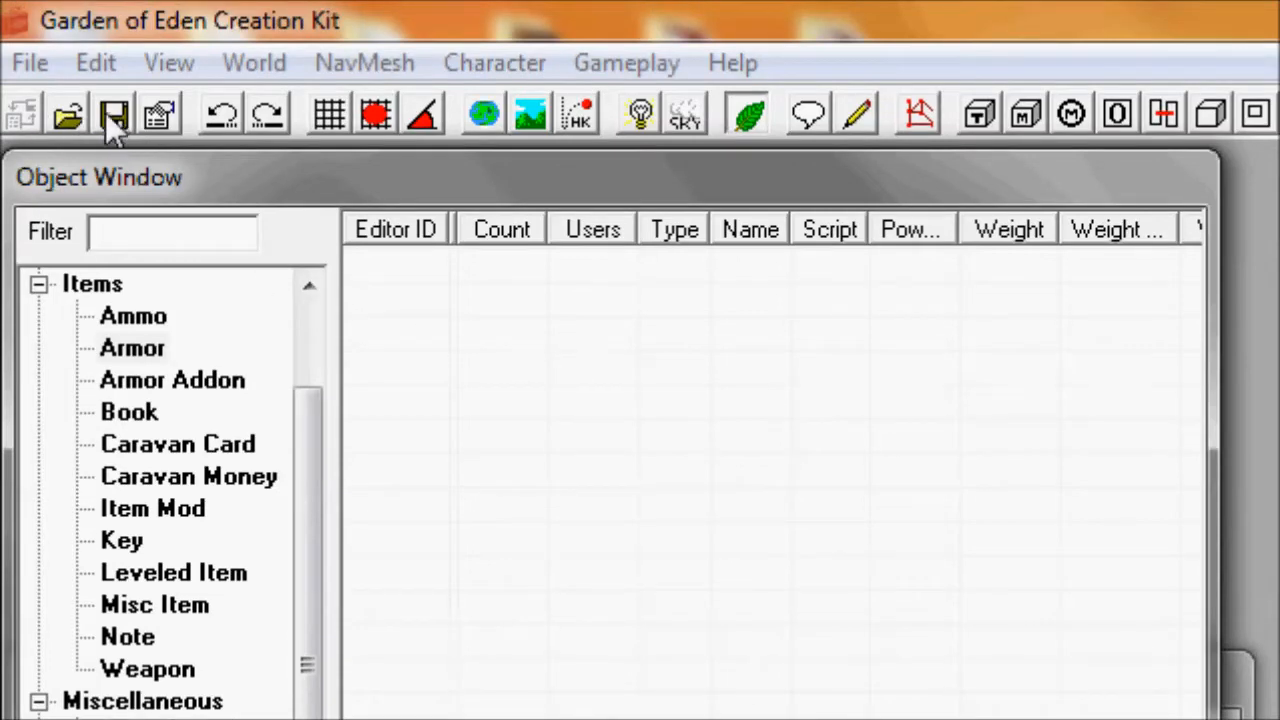
# Mark Anchorage Vault Improved Custom.esp as the active file in the Data dialog
pyautogui.click(114, 114)
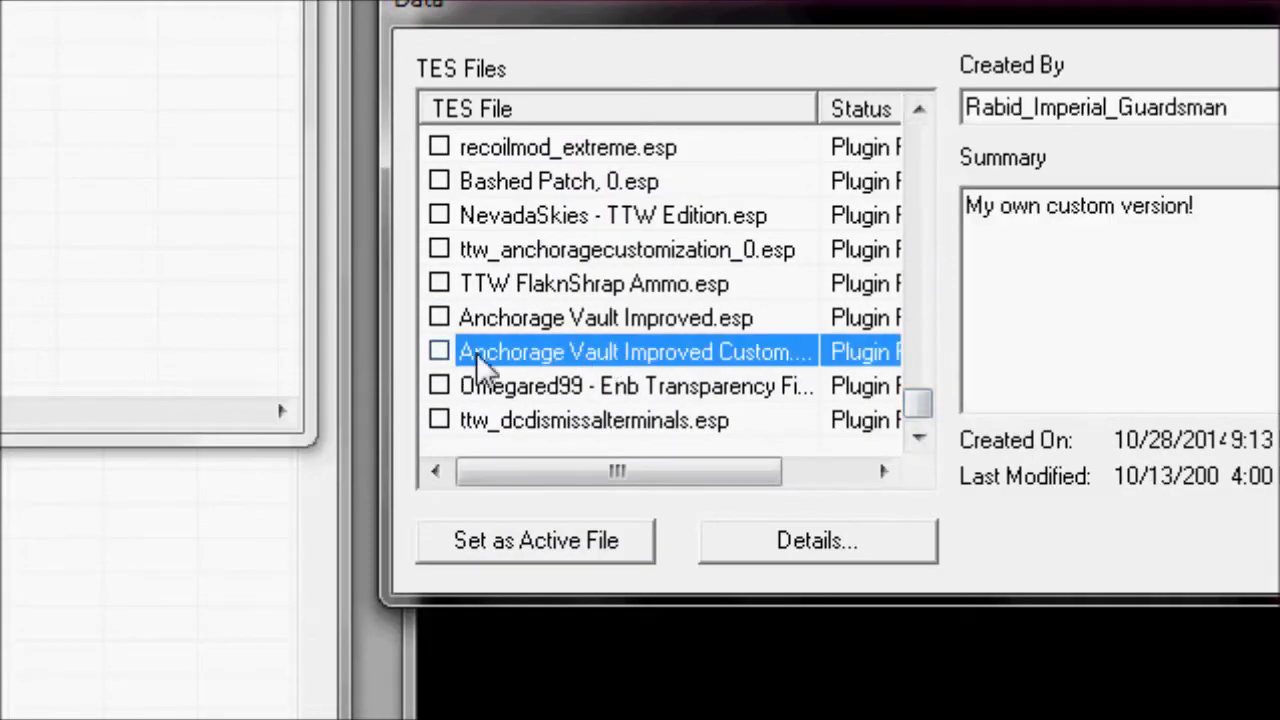
pyautogui.click(440, 352)
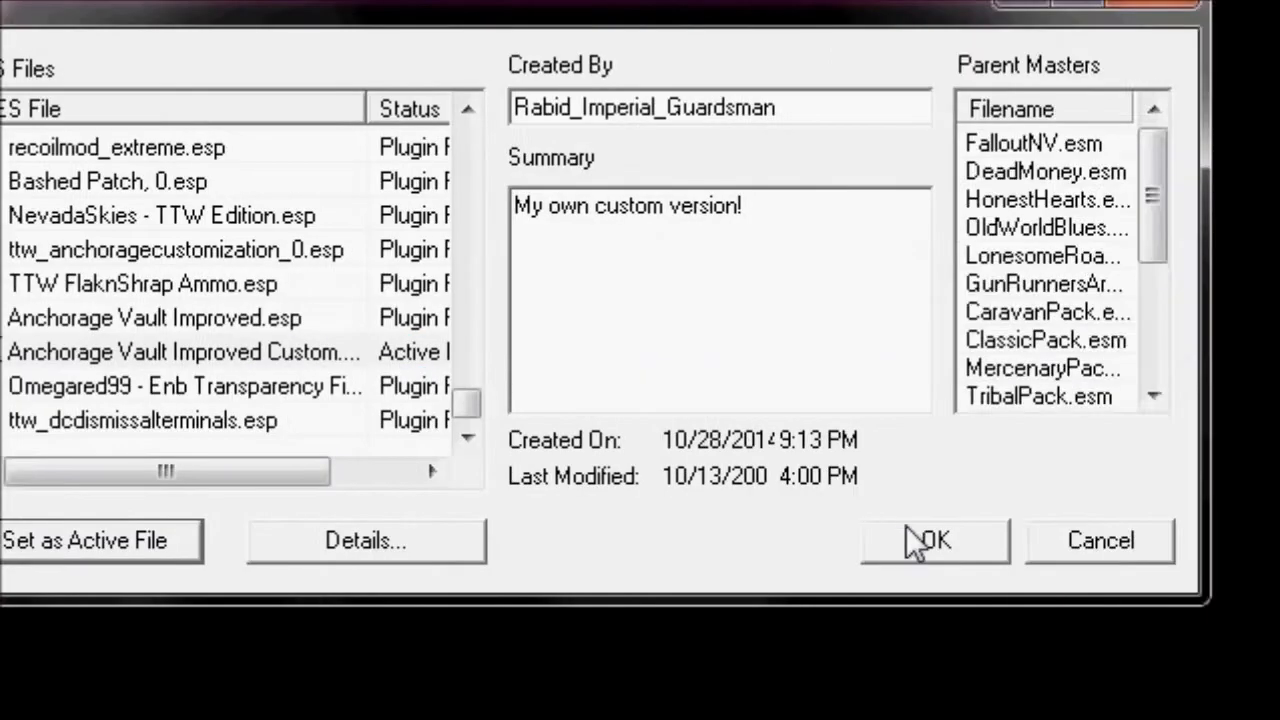
# Load the data, then filter Miscellaneous > Form List records by 'pn' to show the PNx visor lists
pyautogui.click(932, 540)
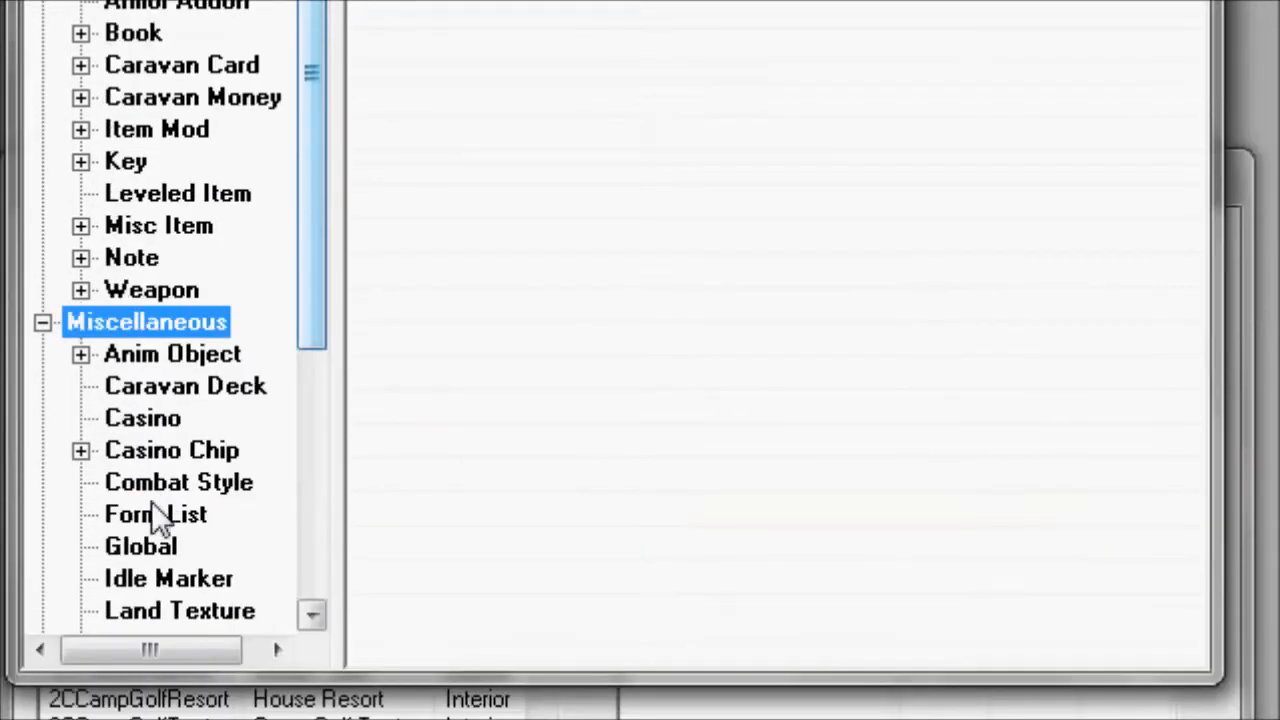
pyautogui.click(154, 514)
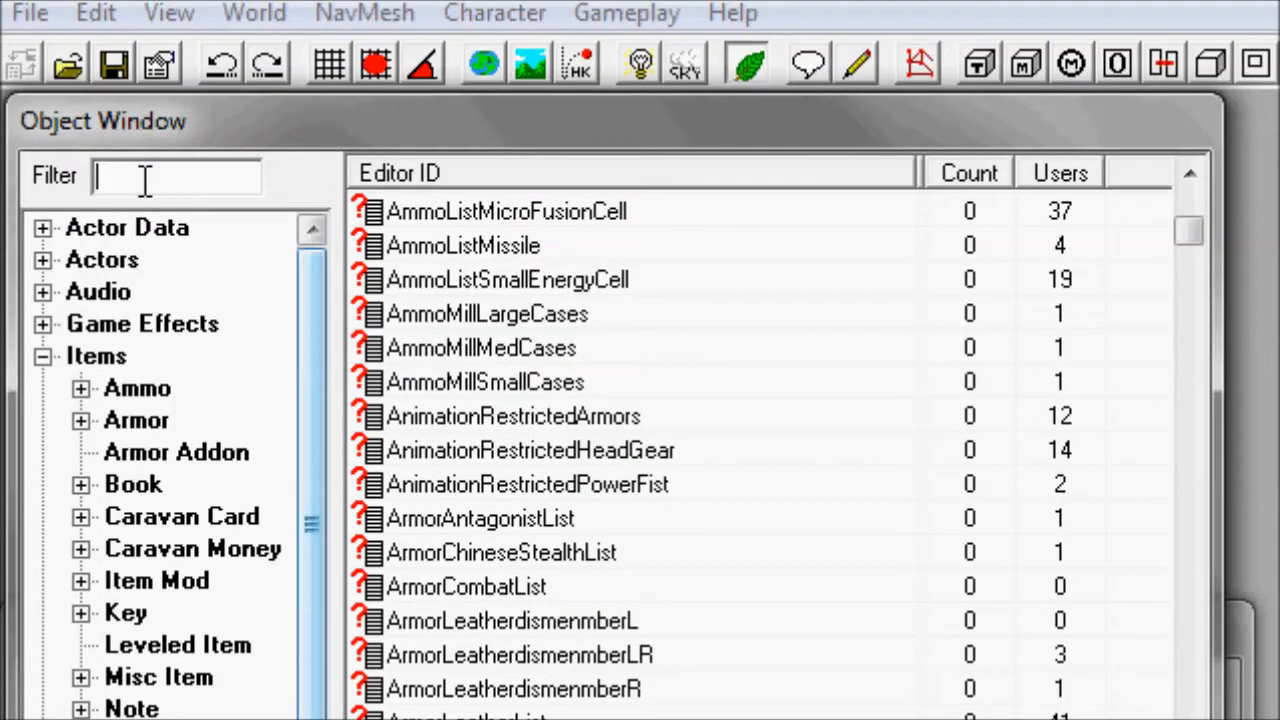
pyautogui.write('pn')
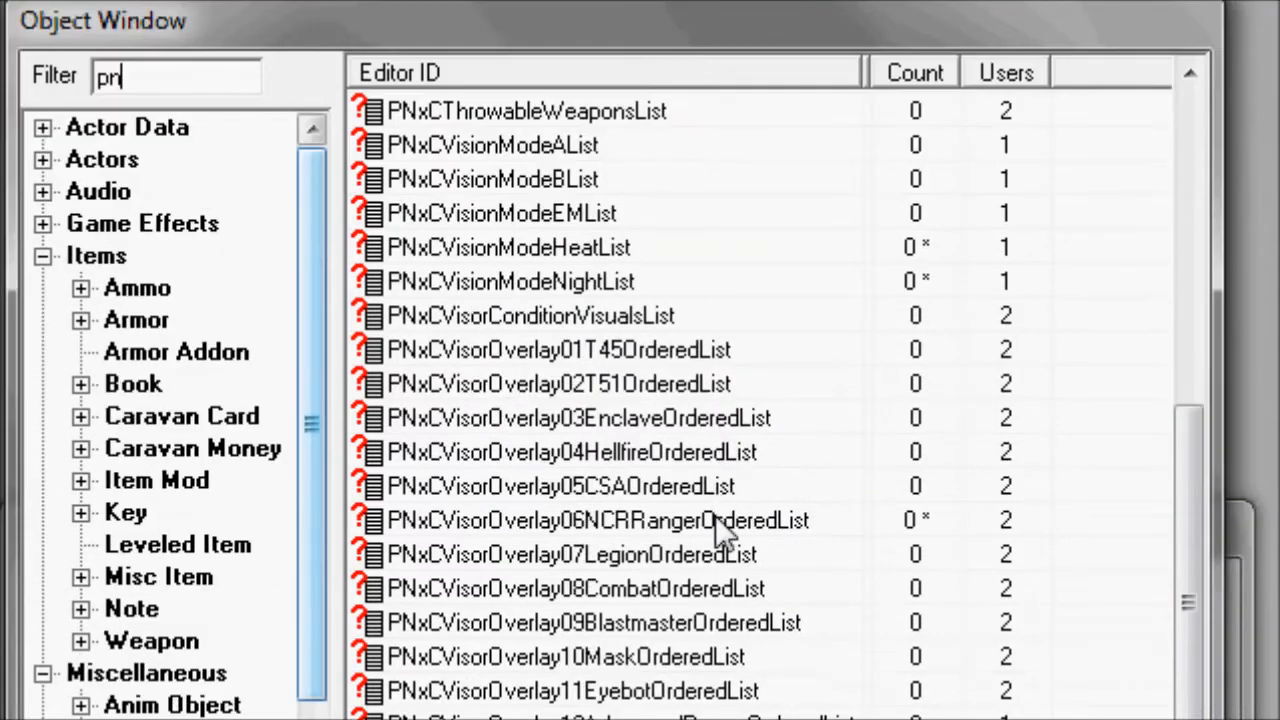
pyautogui.click(600, 520)
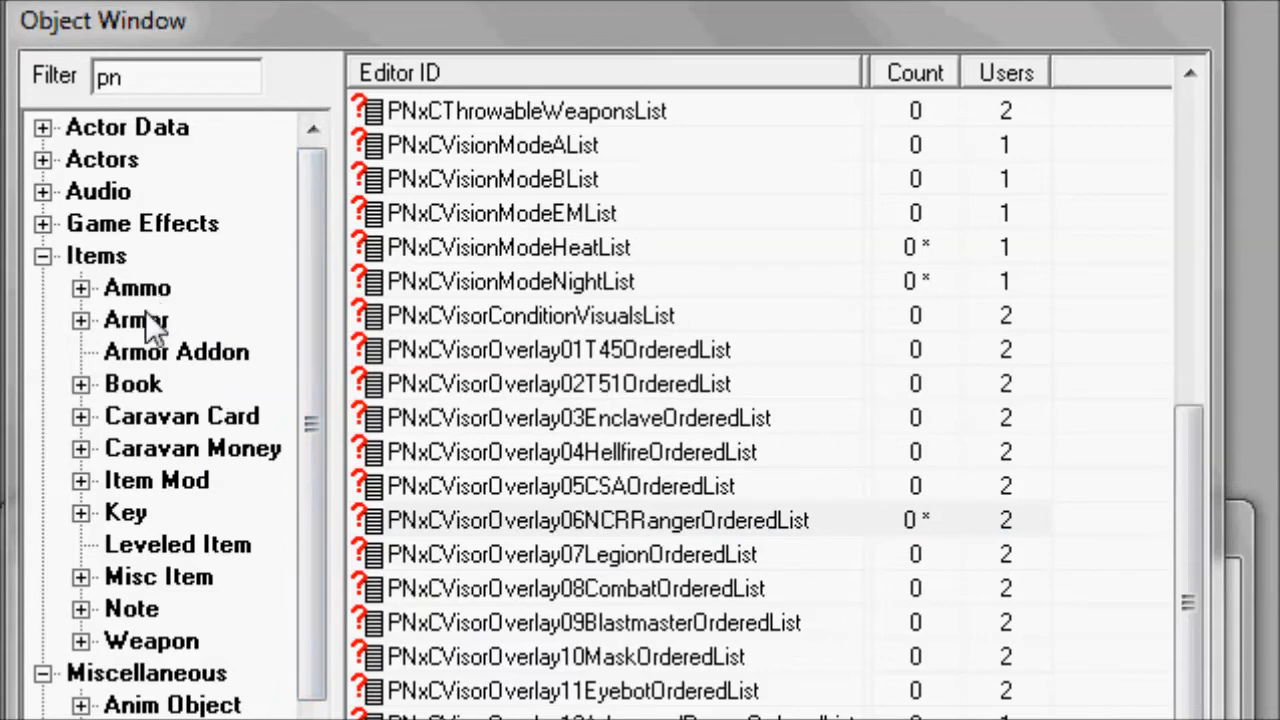
# Clear the filter and switch to Items > Armor, listing helmets such as ANCREWHelmetRiotGear
pyautogui.click(136, 320)
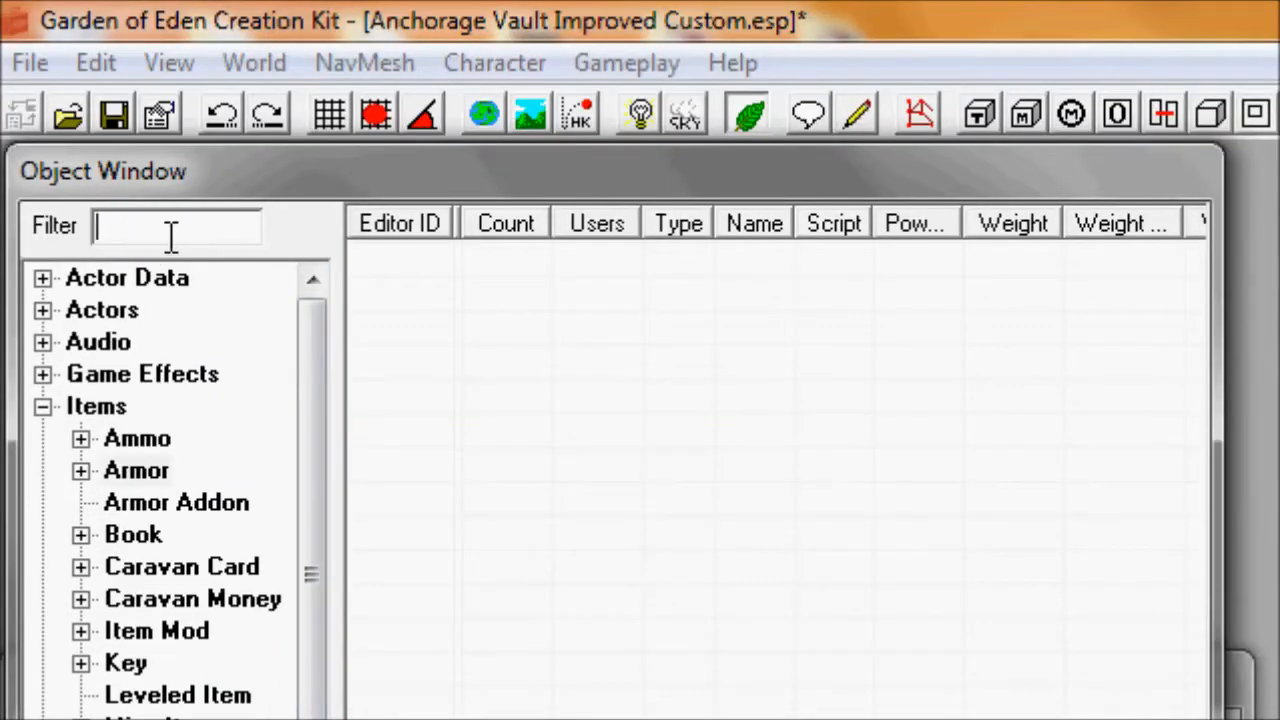
pyautogui.click(136, 470)
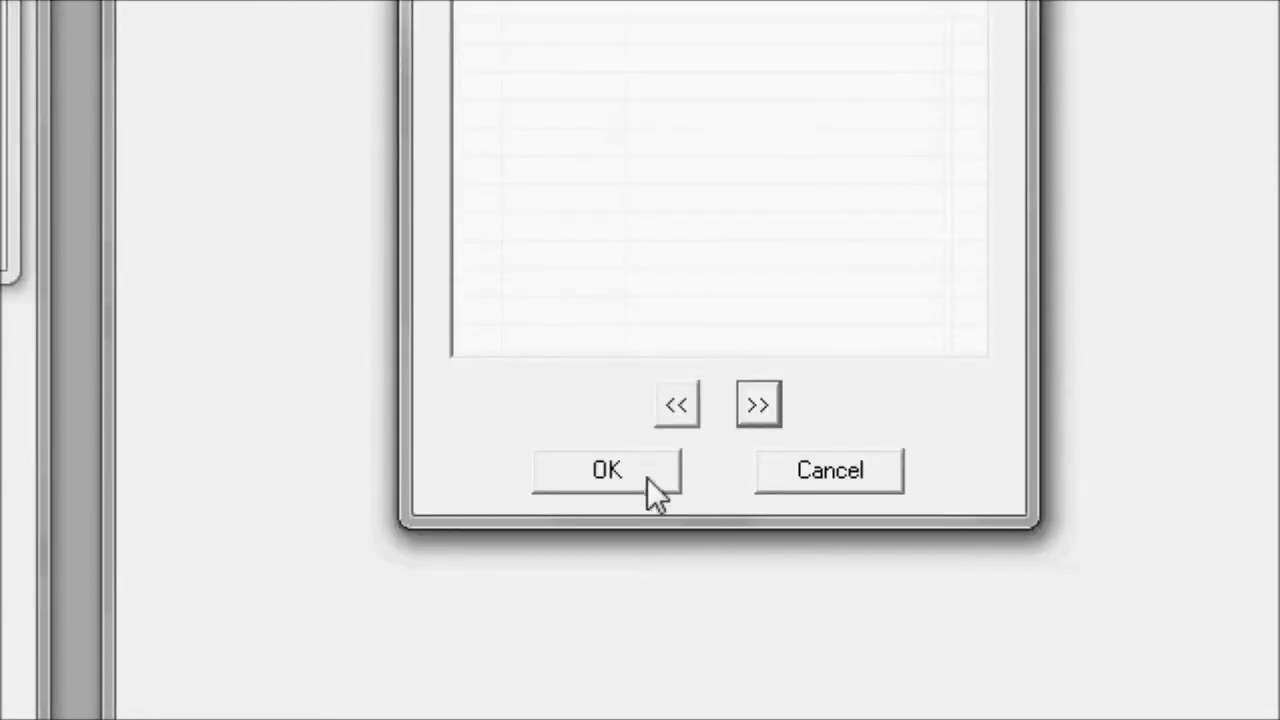
pyautogui.click(608, 470)
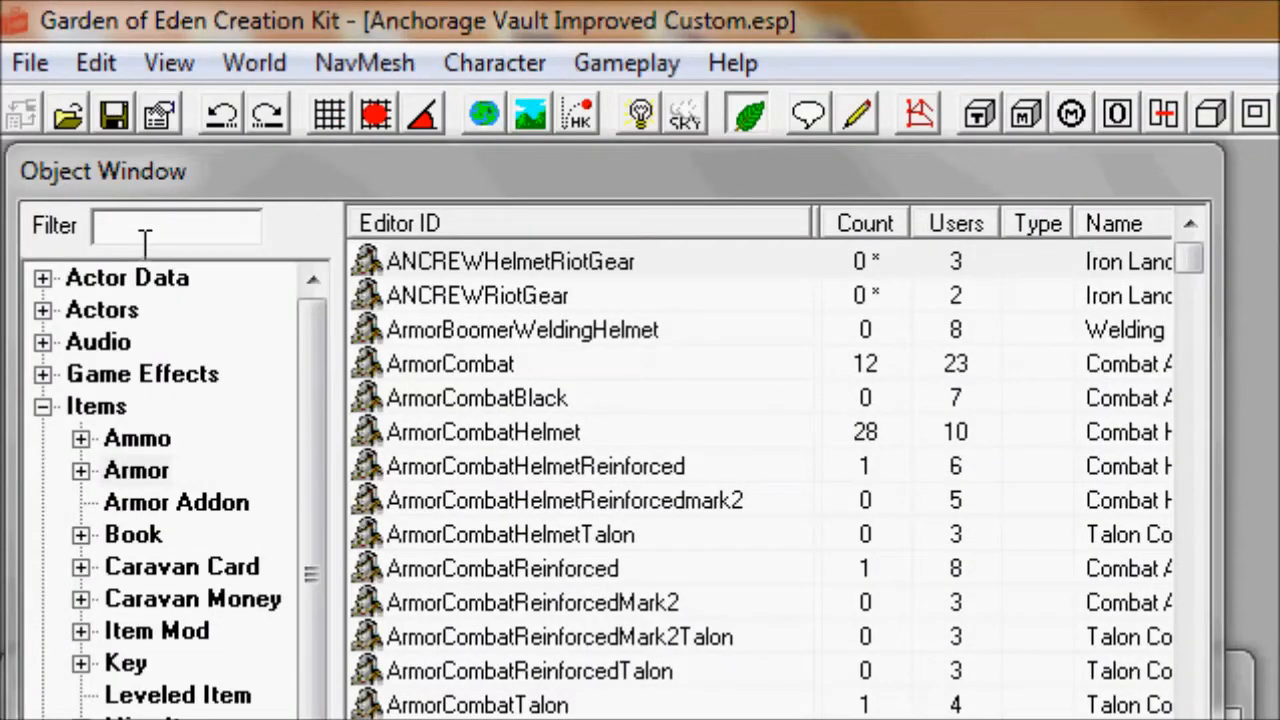